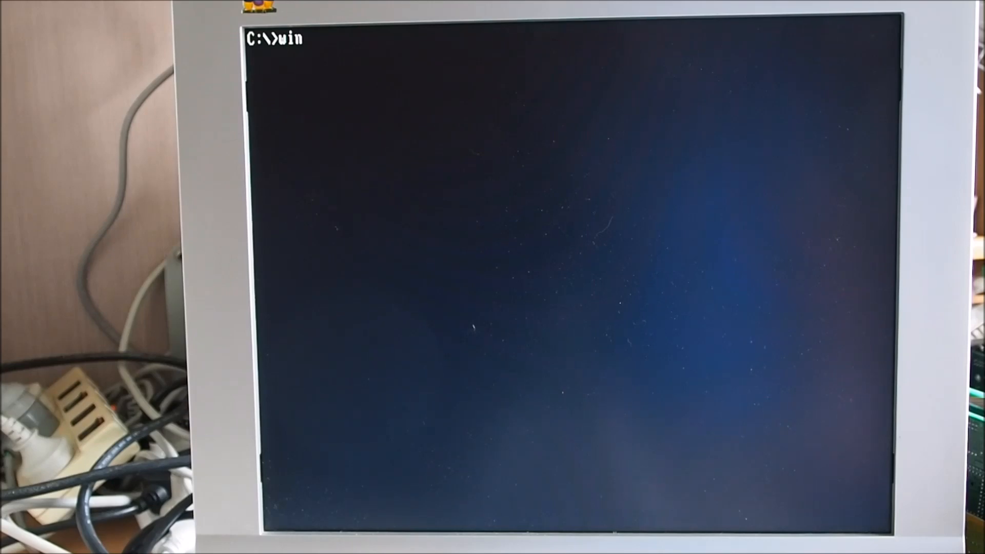
Launch Windows 3.0 with the win command so Program Manager appears.
{"action": "key", "text": "Return"}
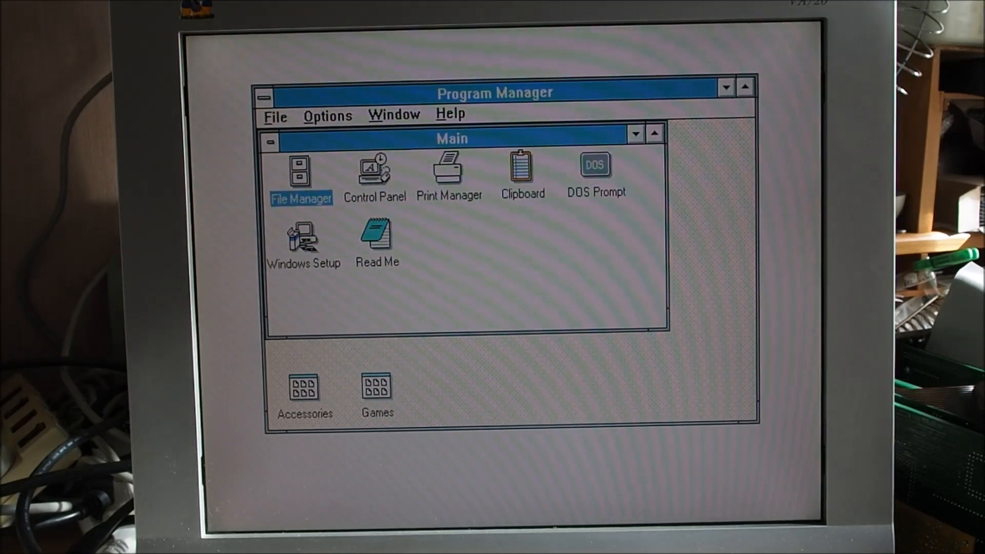
Launch File Manager from the Main group, showing drive C's directory tree.
{"action": "double_click", "coordinate": [300, 175]}
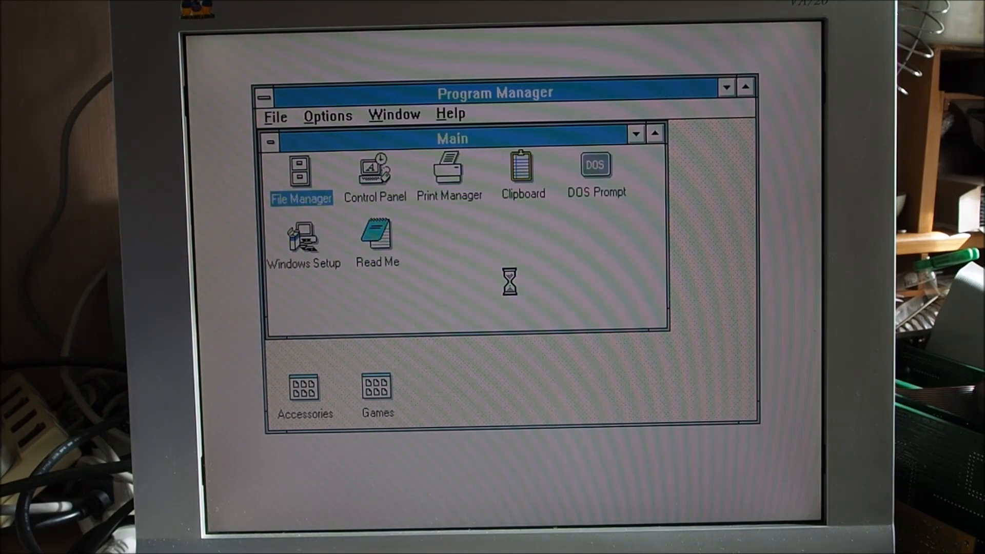
{"action": "double_click", "coordinate": [301, 173]}
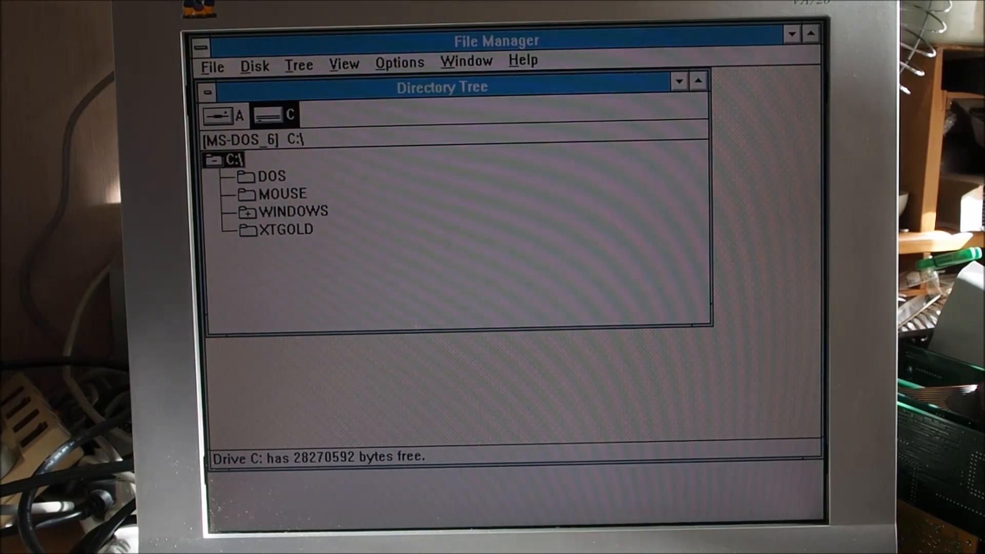
Exit File Manager via the File menu, bringing up the exit confirmation.
{"action": "left_click", "coordinate": [212, 62]}
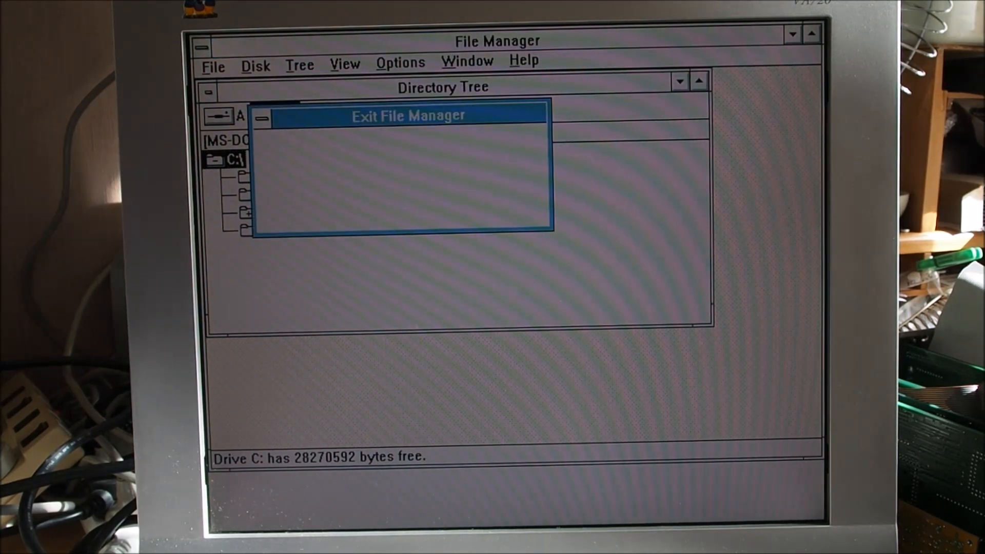